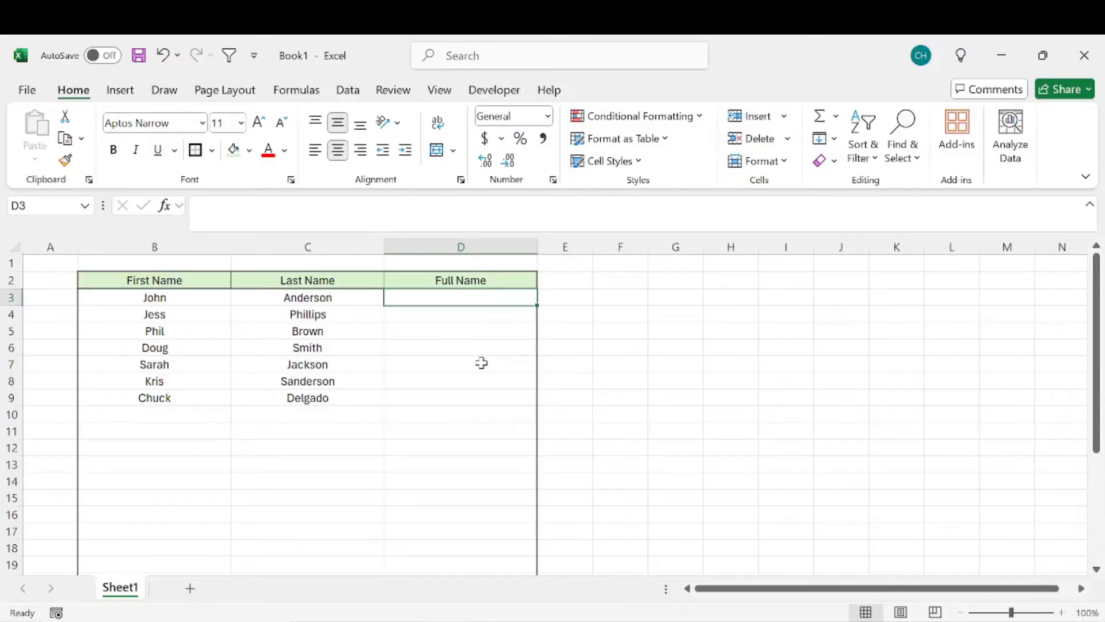
Enter =CONCATENATE(B3," ",C3) in D3 so it shows John Anderson.
drag(460, 298, 461, 397)
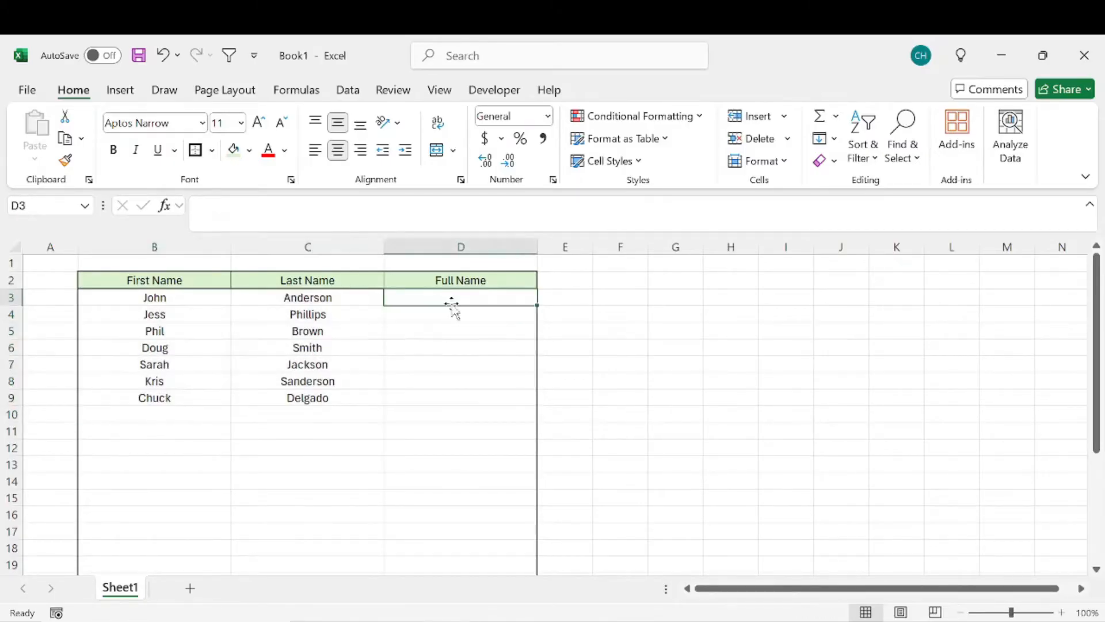
mouse_move(469, 319)
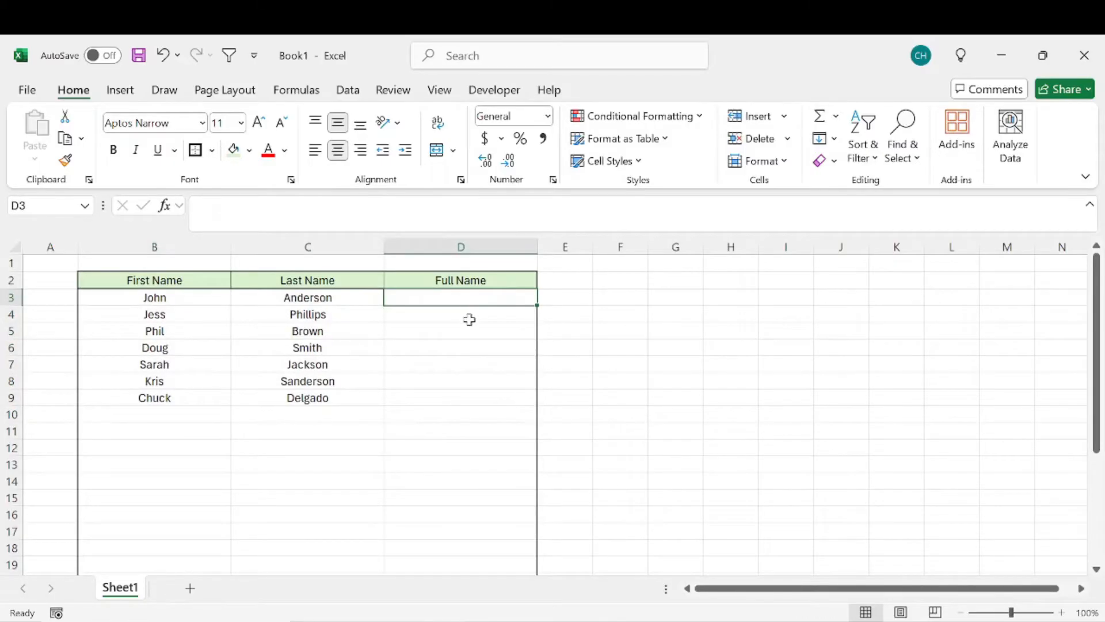
text(=)
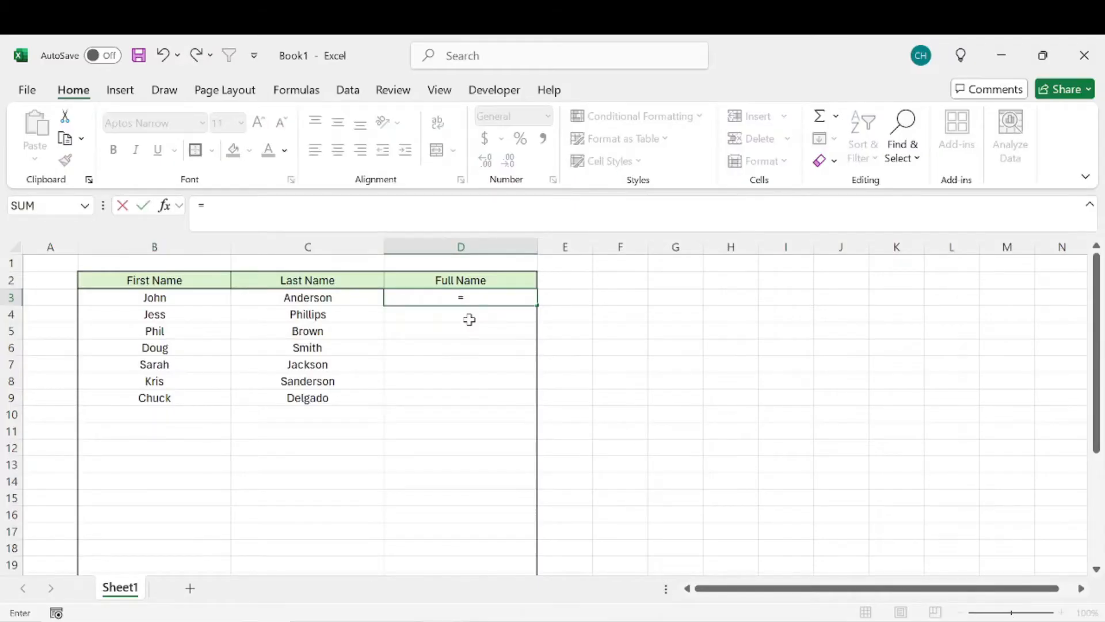
text(con)
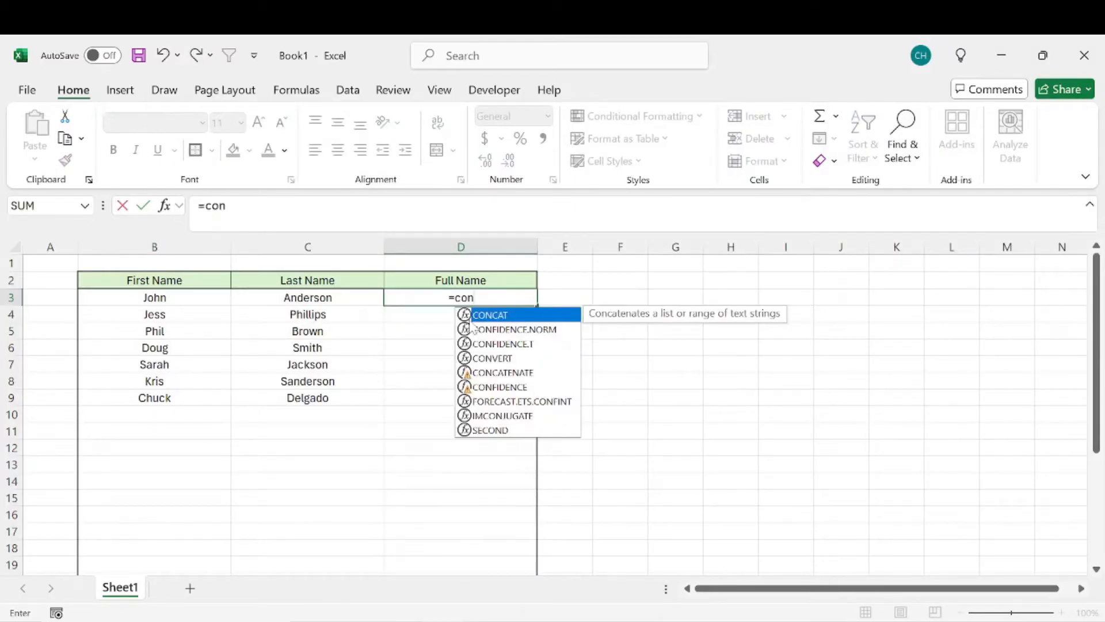
mouse_move(503, 372)
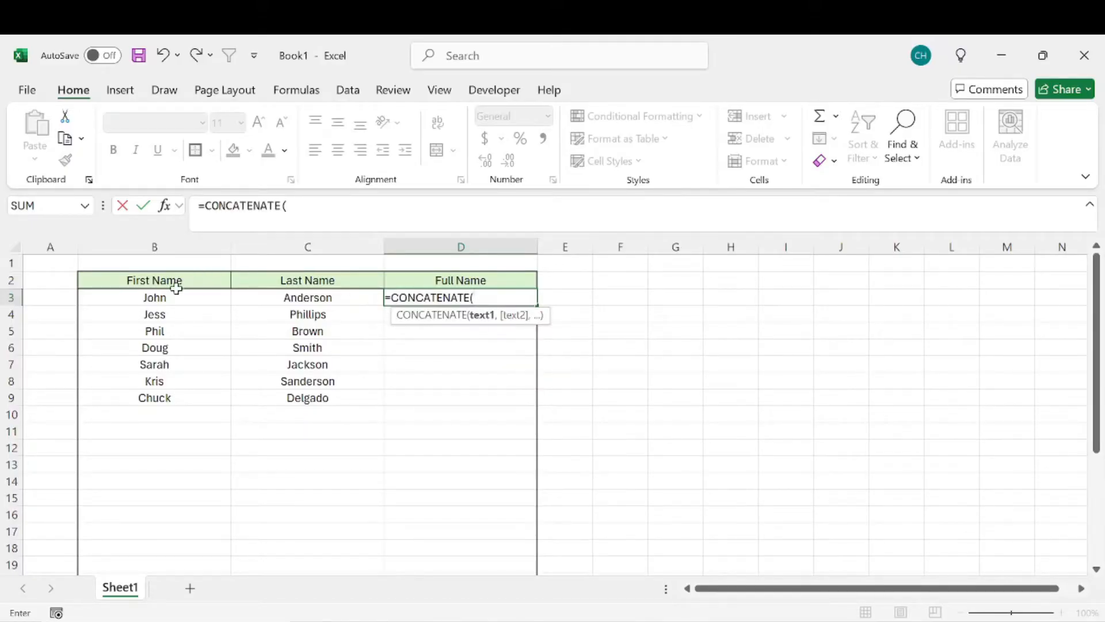
click(153, 297)
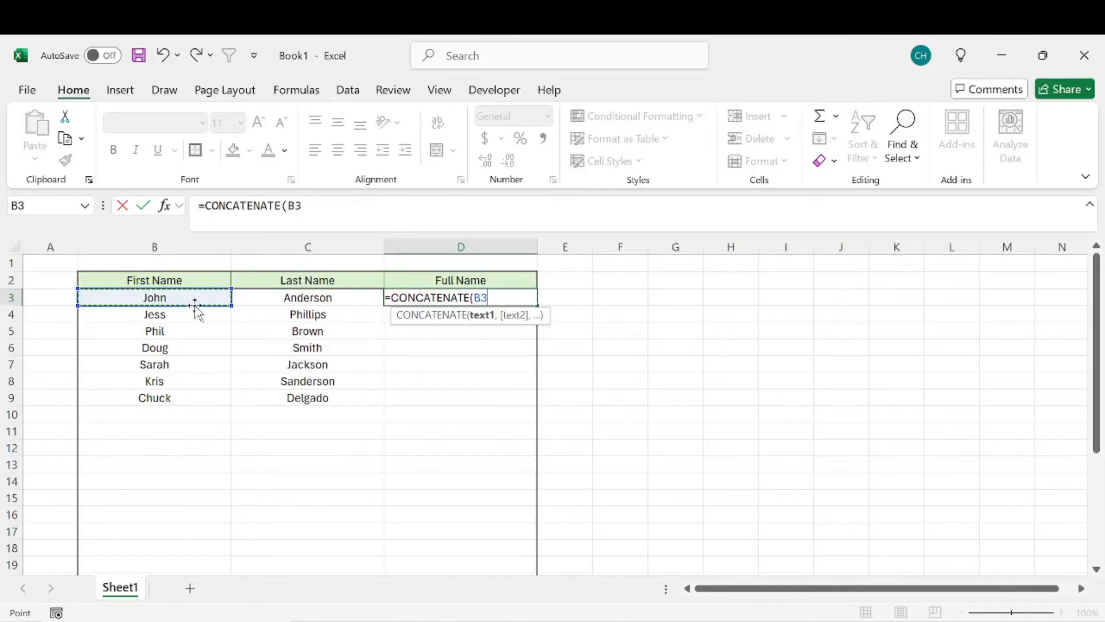
text(,)
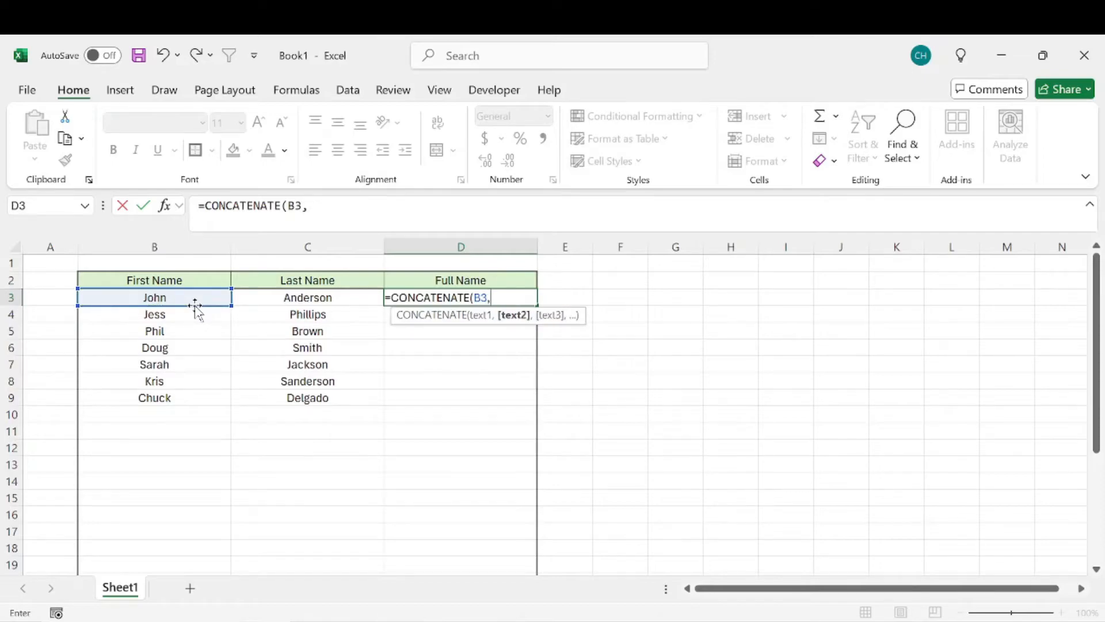
text(")
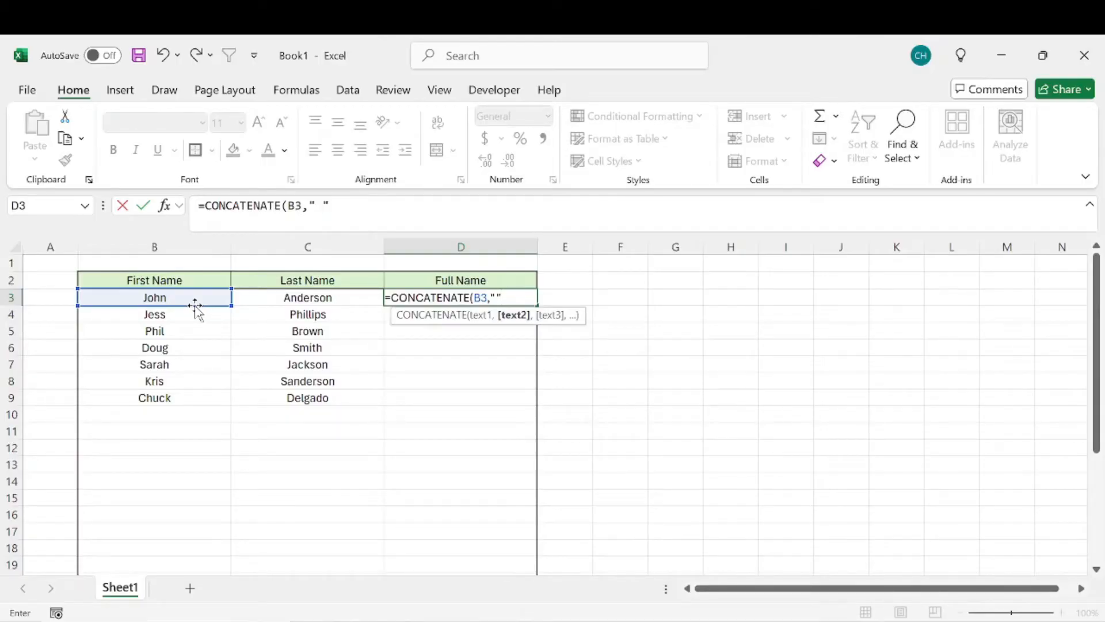
text(,)
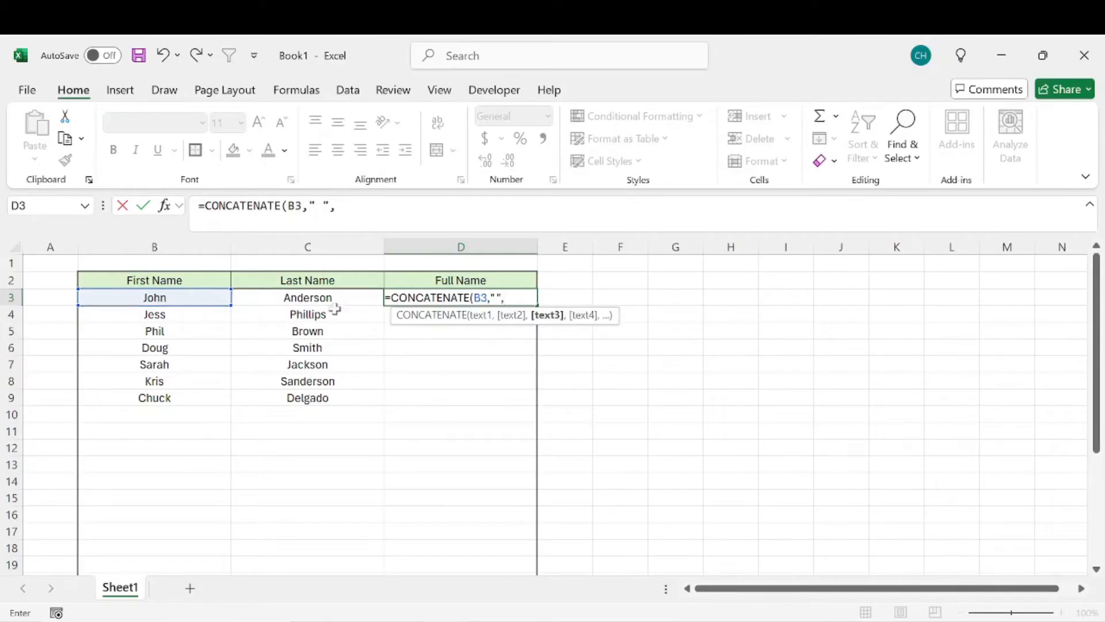
click(307, 298)
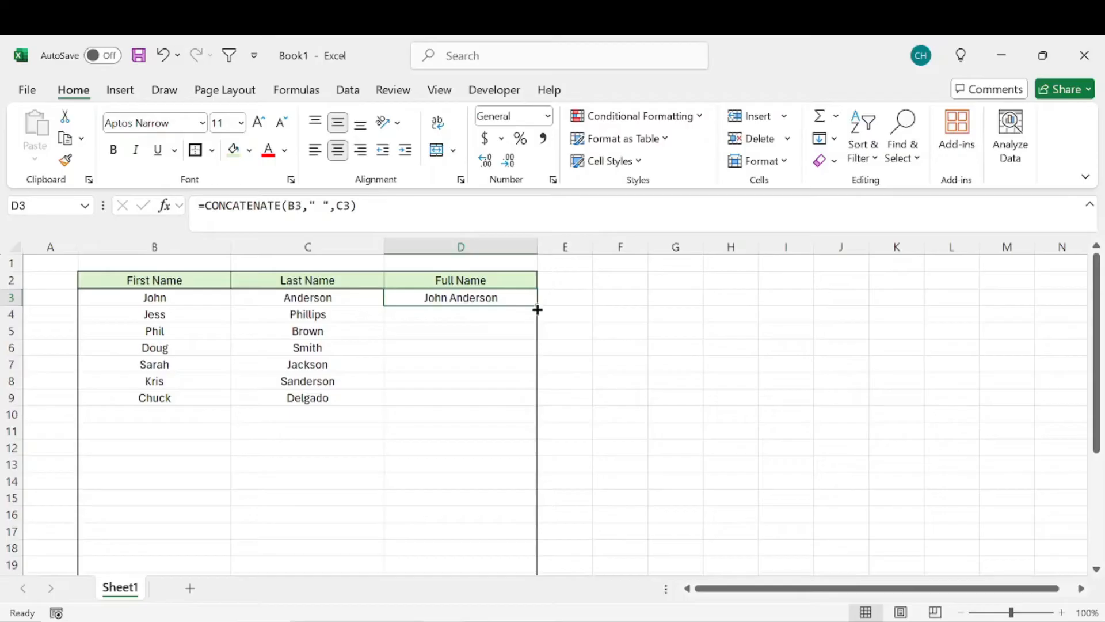
Fill the Full Name formula down through row 9, John Anderson to Chuck Delgado.
drag(538, 310, 538, 406)
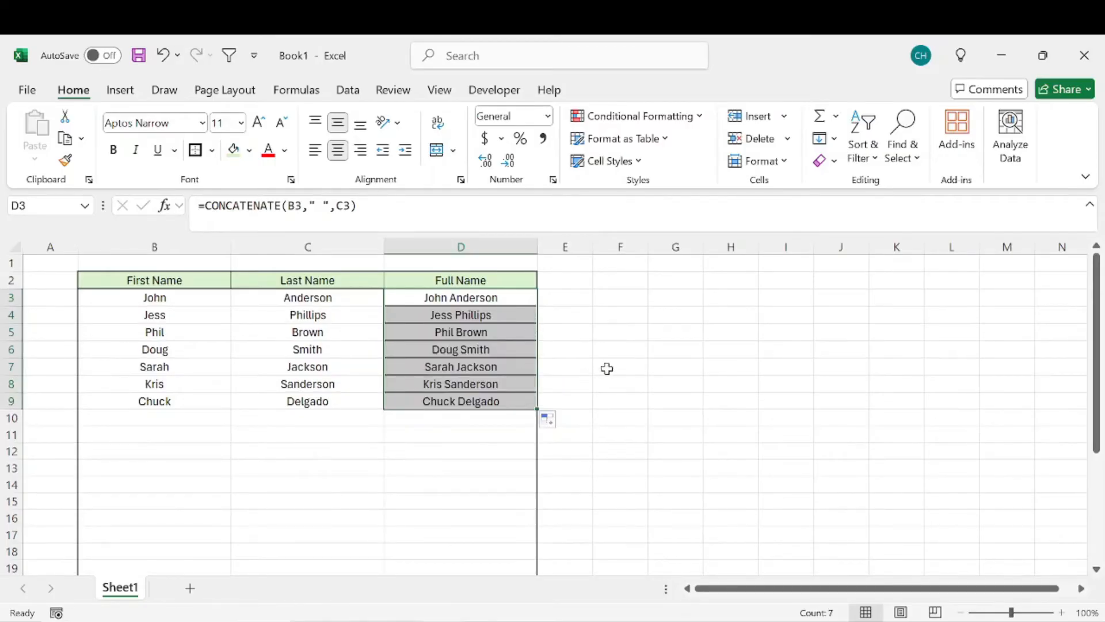
click(564, 349)
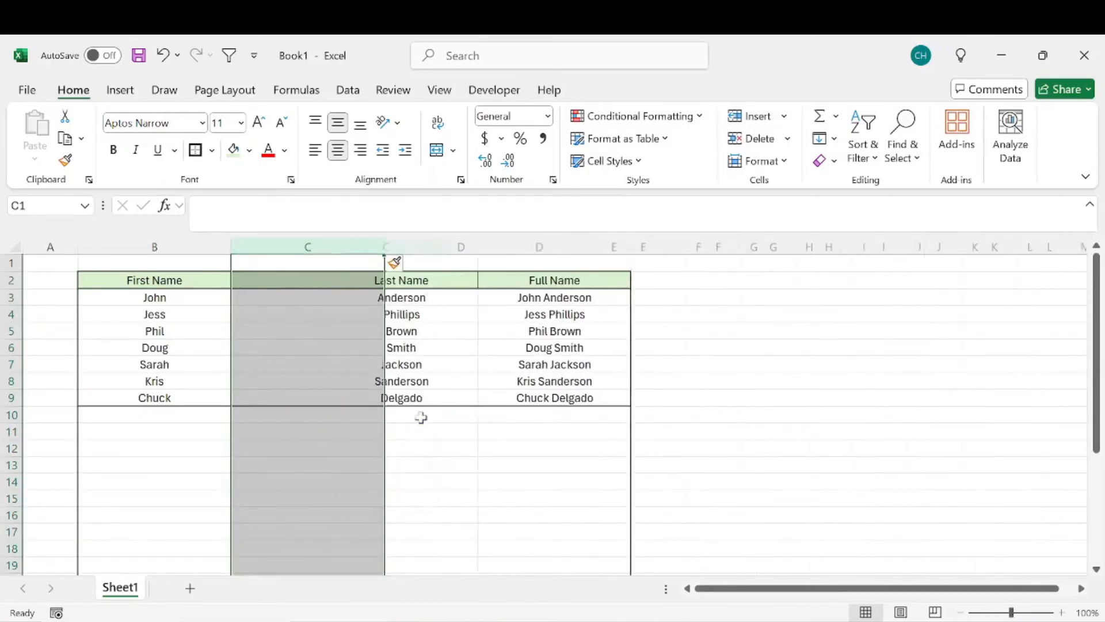
Label the new column Middle Name, filled with copies of the first names.
text(Mid)
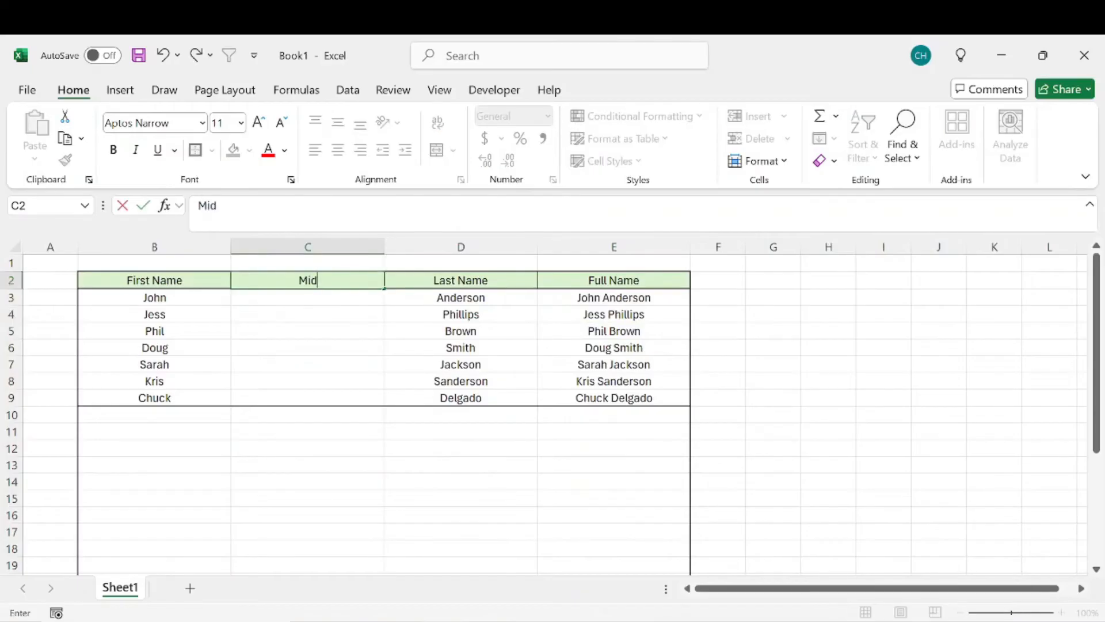
text(dle Name)
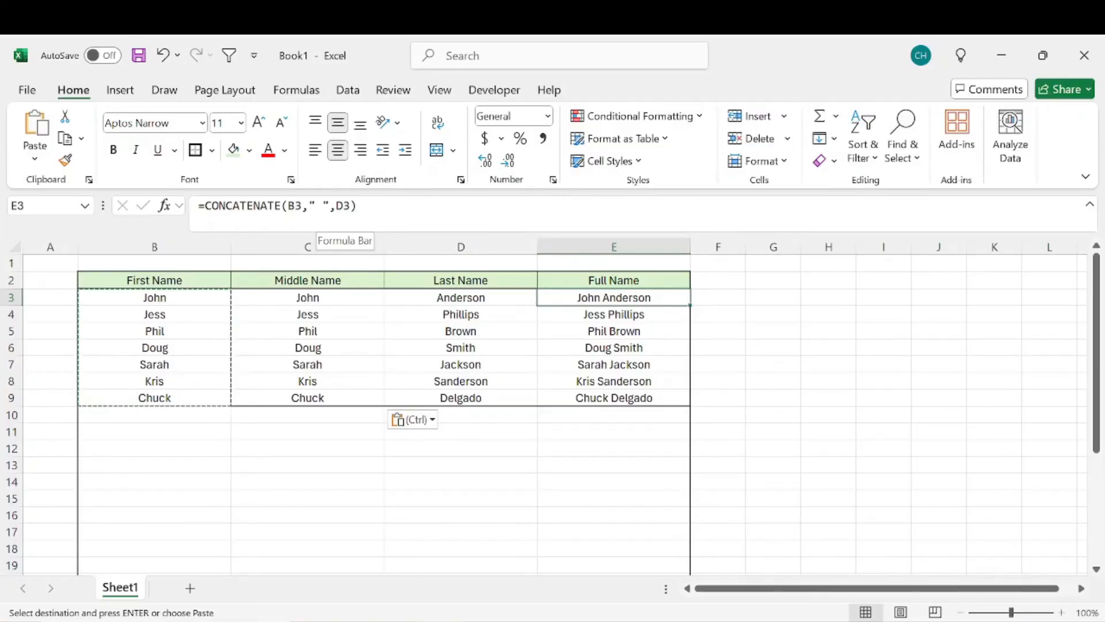
double_click(612, 297)
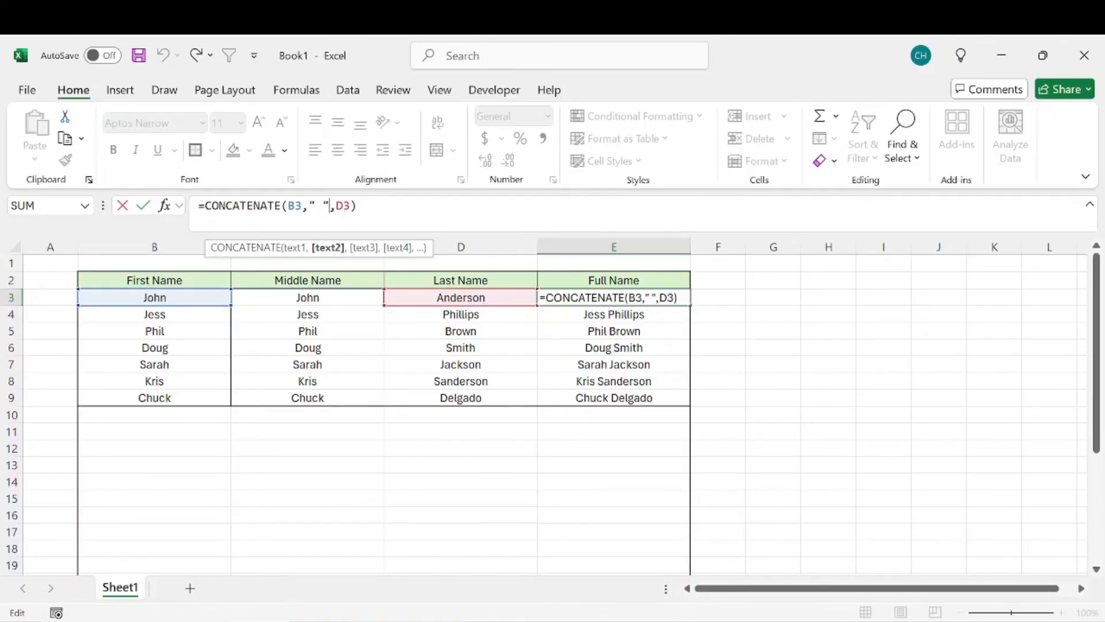
Add the middle name C3 with spaces to the formula, giving John John Anderson.
text(,)
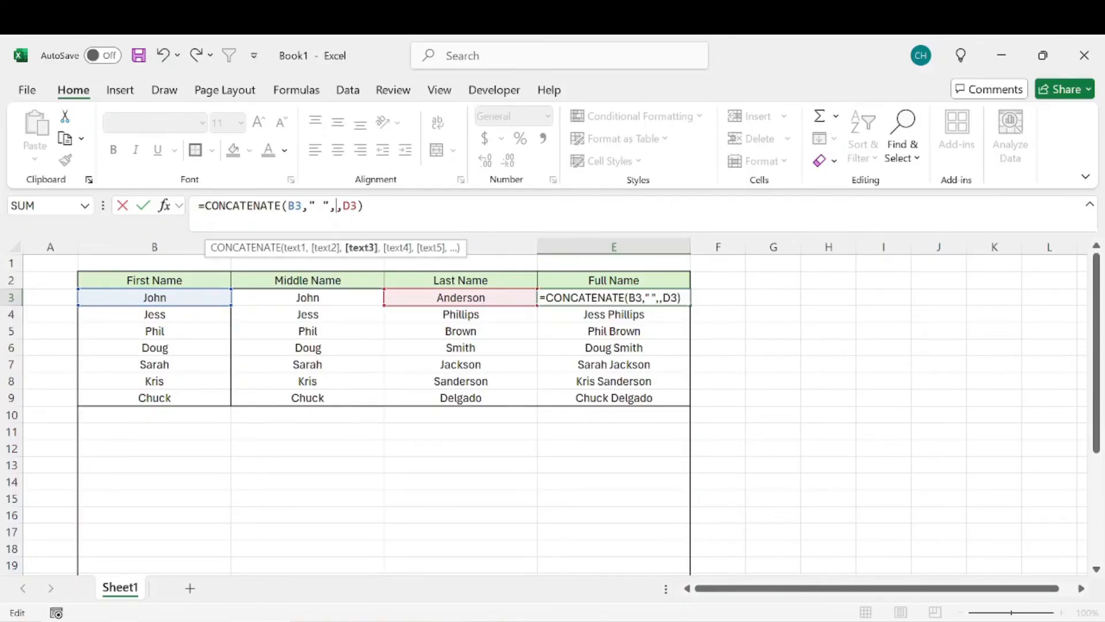
click(307, 297)
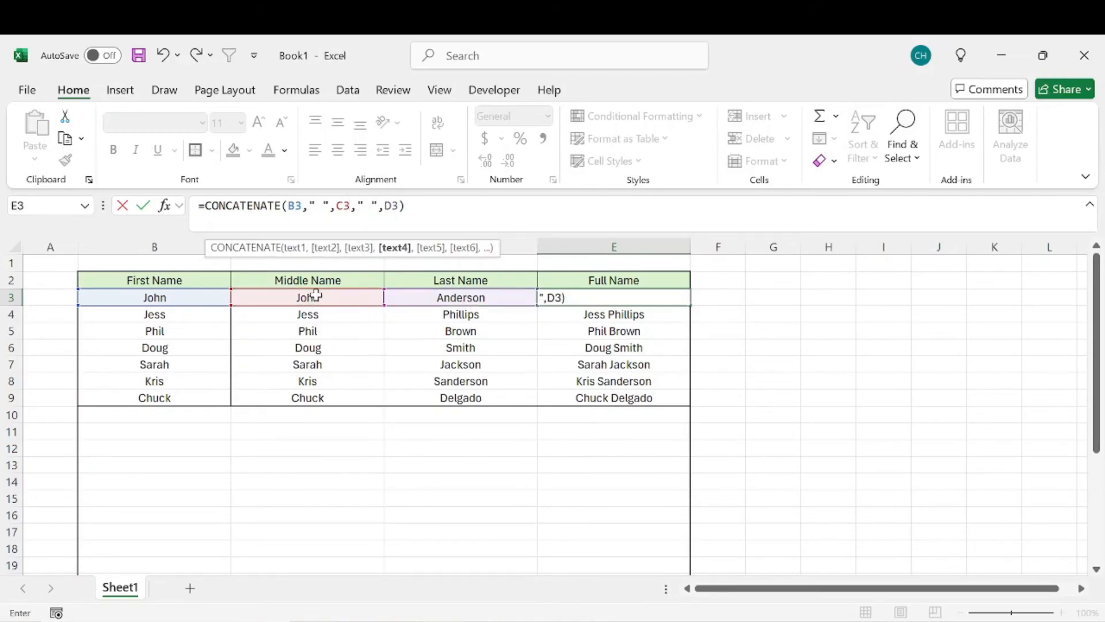
mouse_move(325, 289)
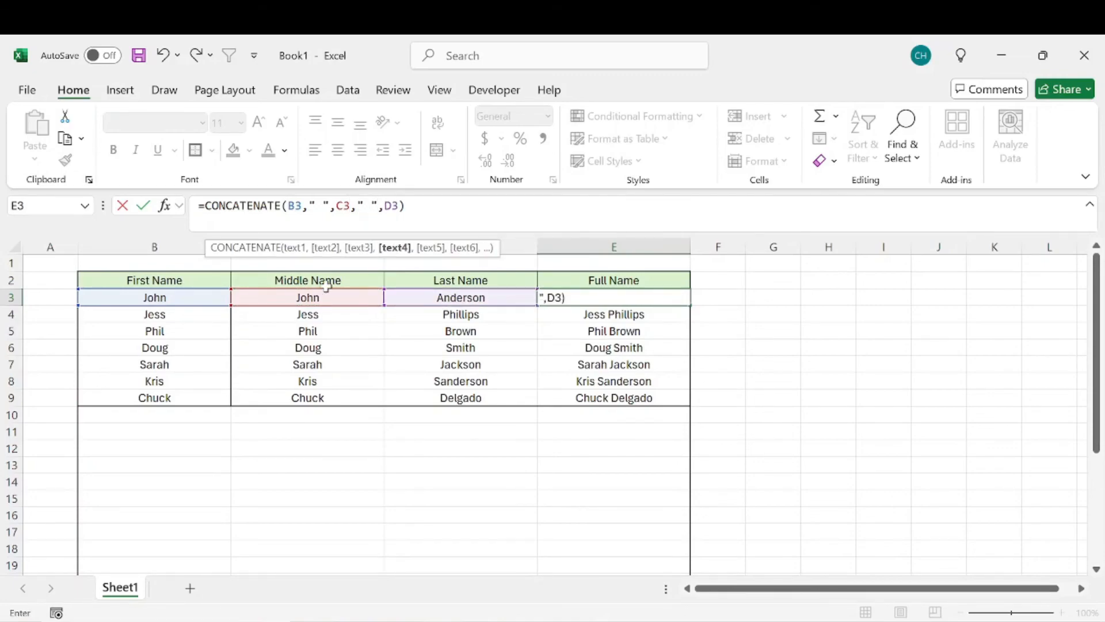
key(enter)
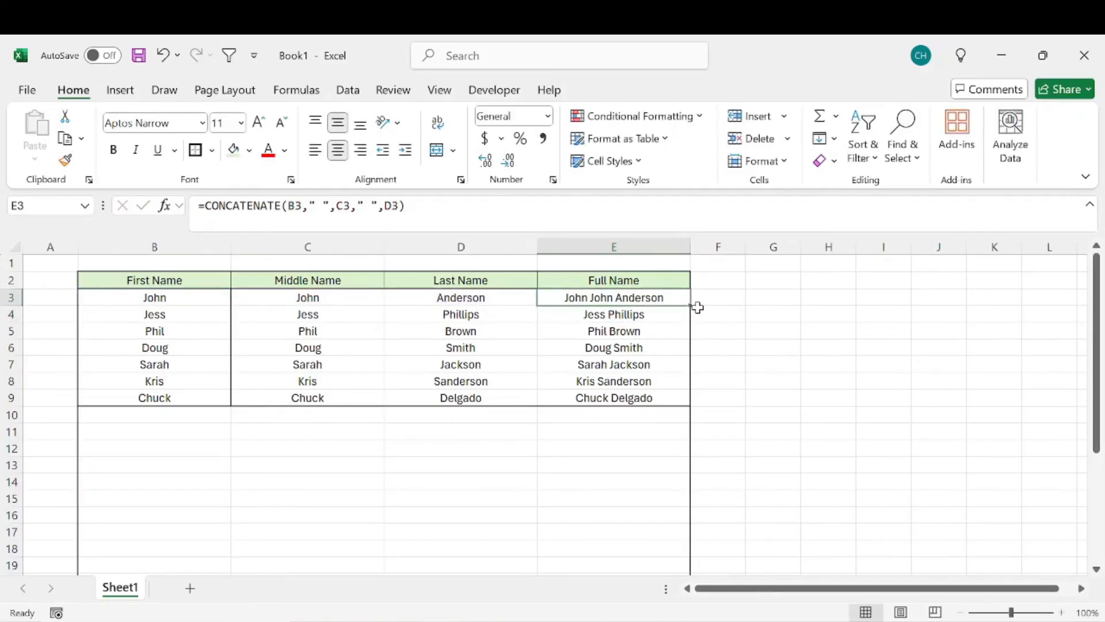